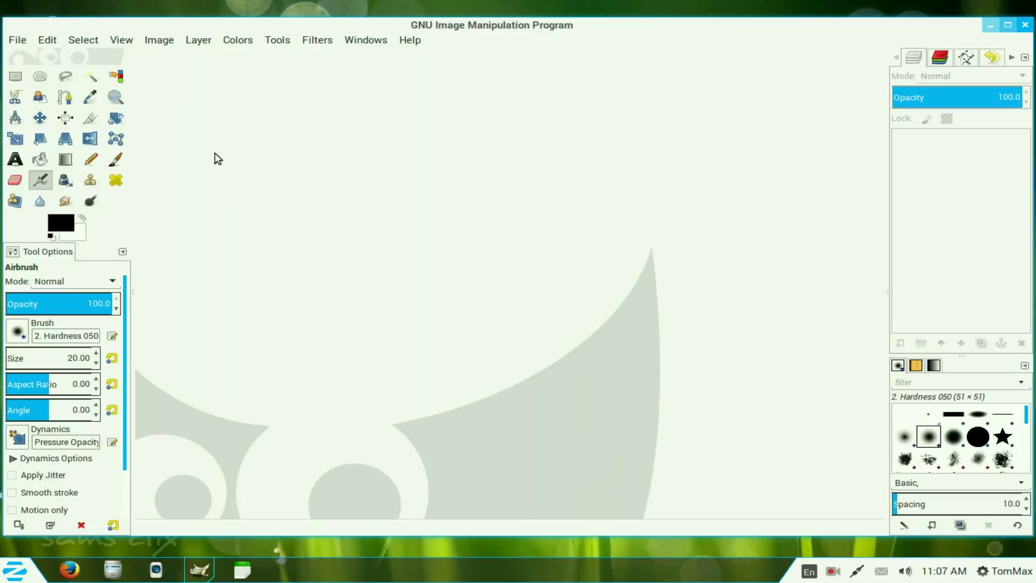
Open DSCF0643–DSCF0654 and view.jpg from the Desktop as layers.
left_click(17, 40)
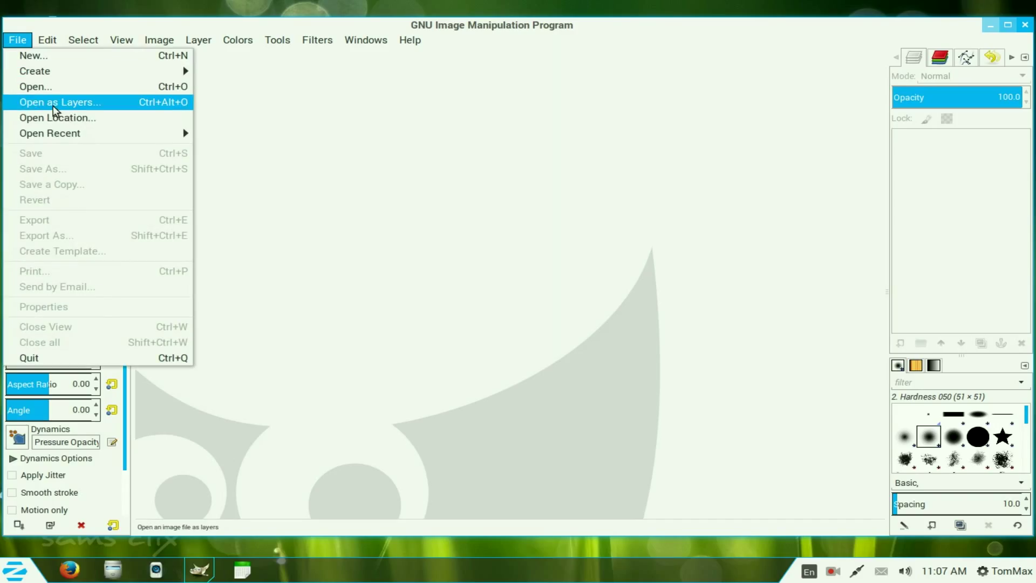
left_click(35, 86)
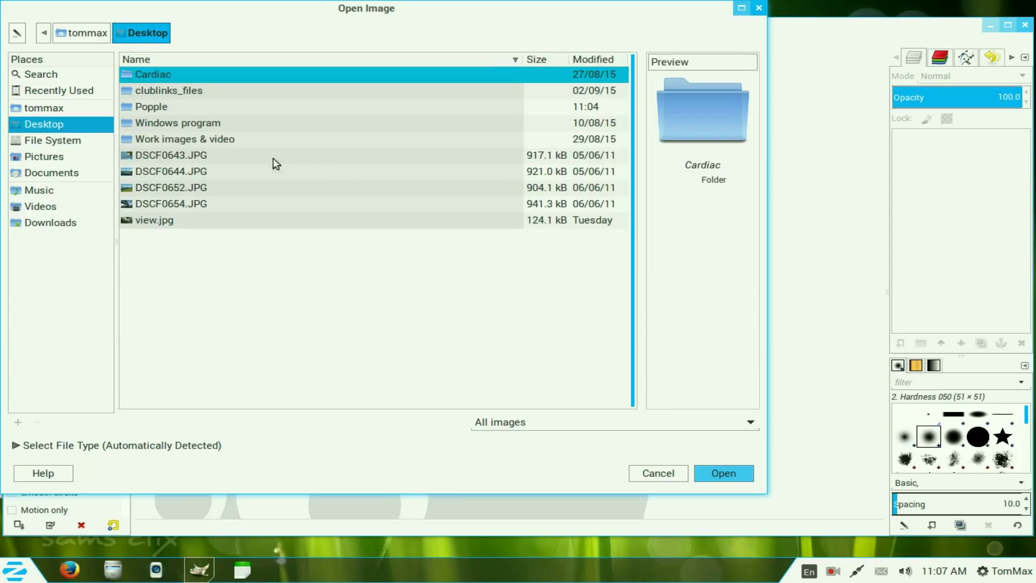
left_click(171, 155)
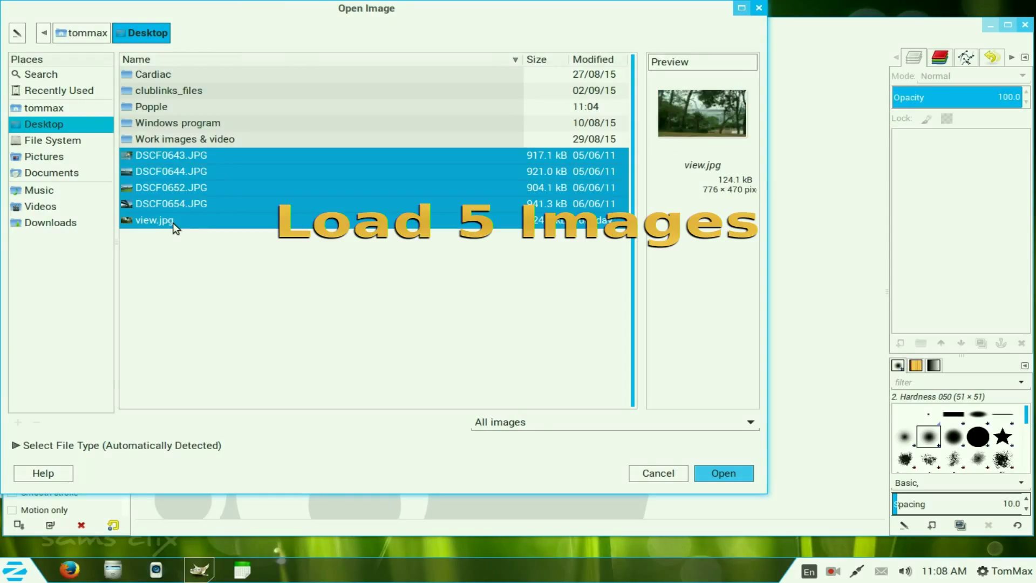
mouse_move(689, 527)
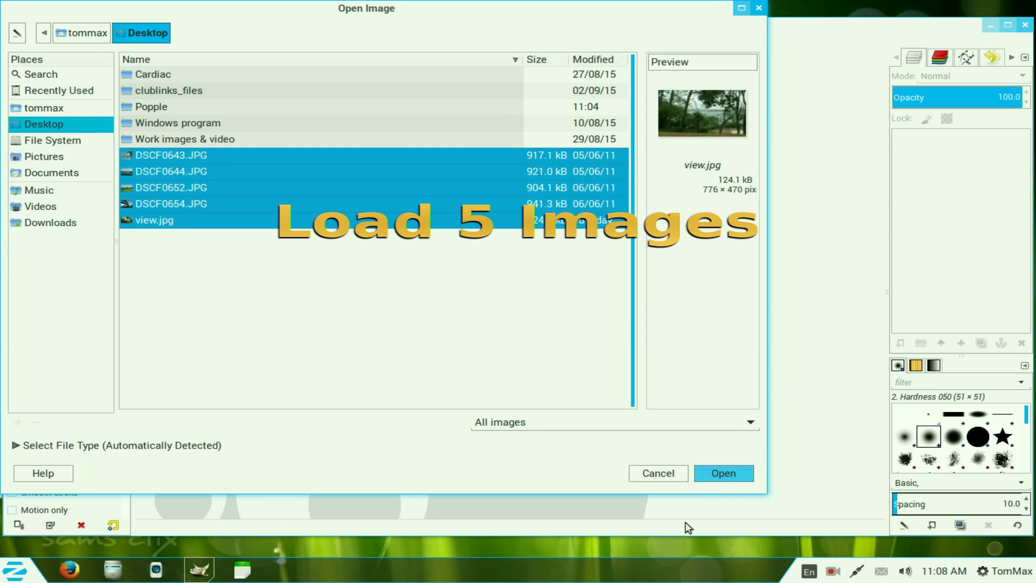
left_click(722, 473)
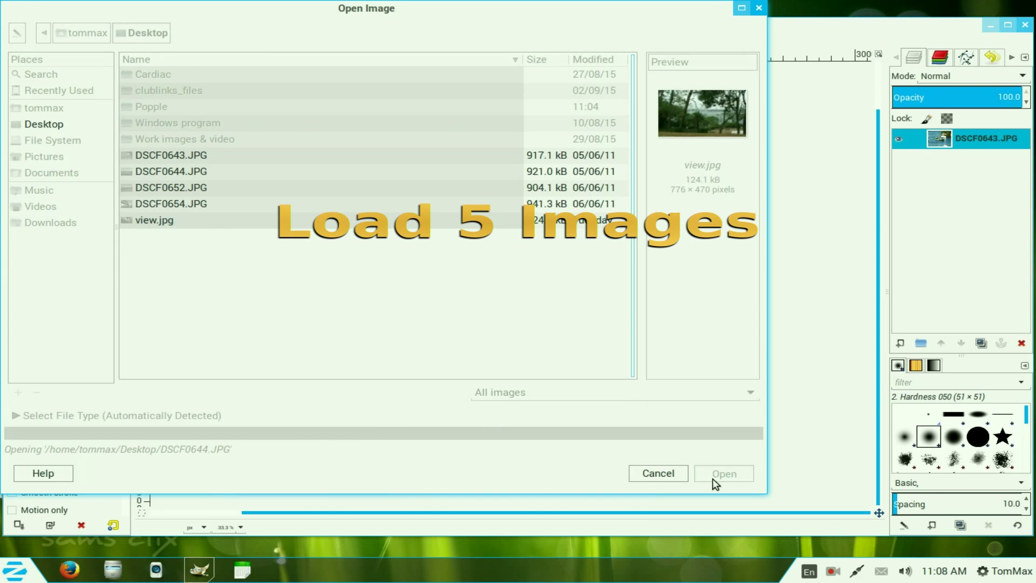
Finish importing the five photos so view.jpg sits as the top layer.
left_click(722, 473)
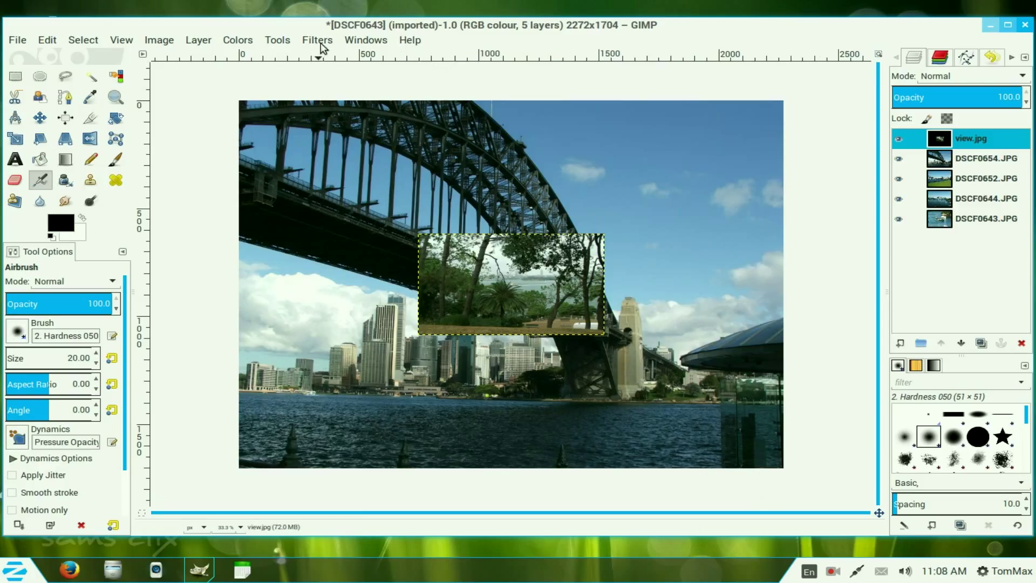
left_click(317, 39)
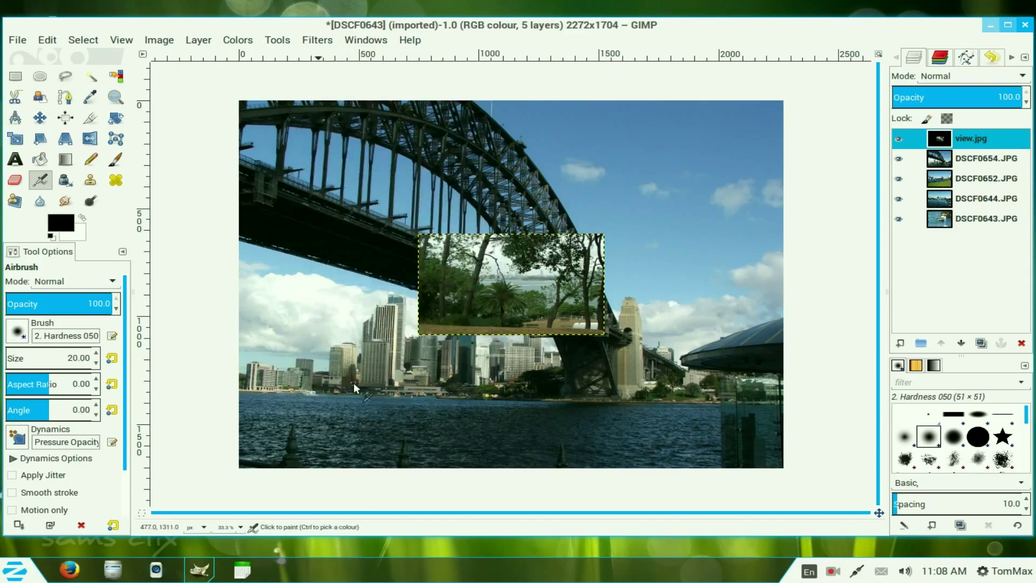
Launch G'MIC with all layers as input and expand Arrays & tiles.
left_click(316, 40)
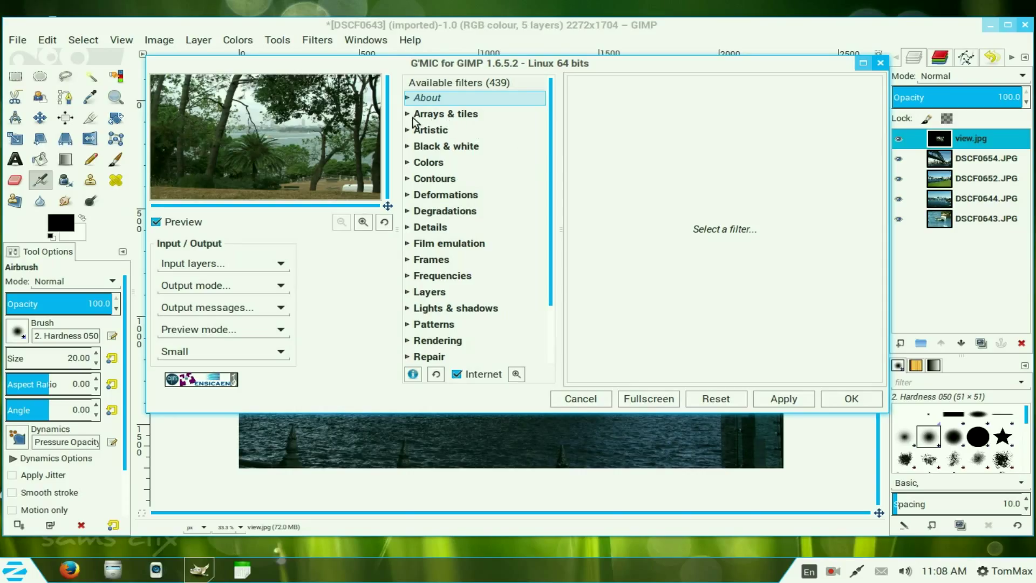
mouse_move(271, 297)
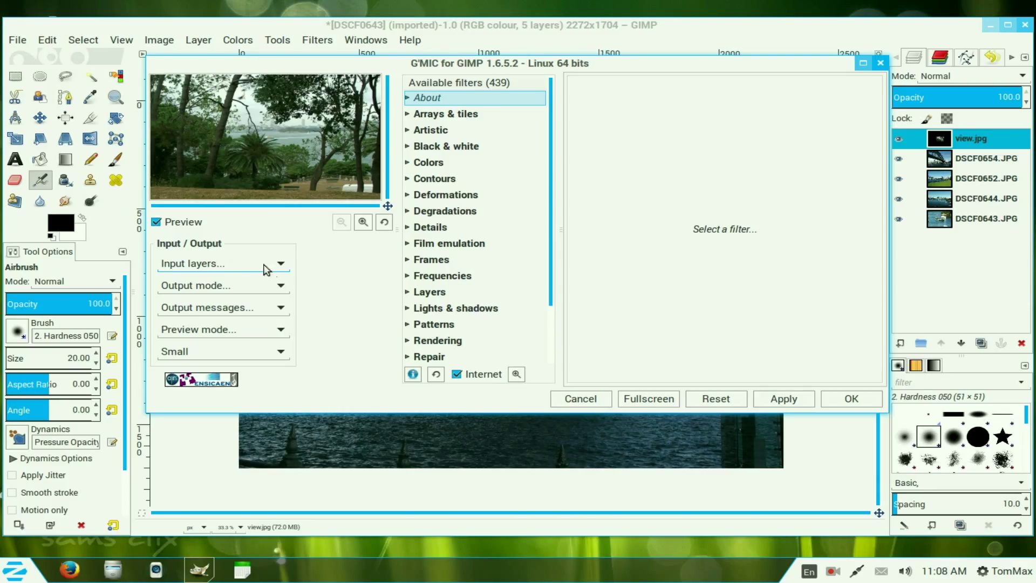
mouse_move(280, 267)
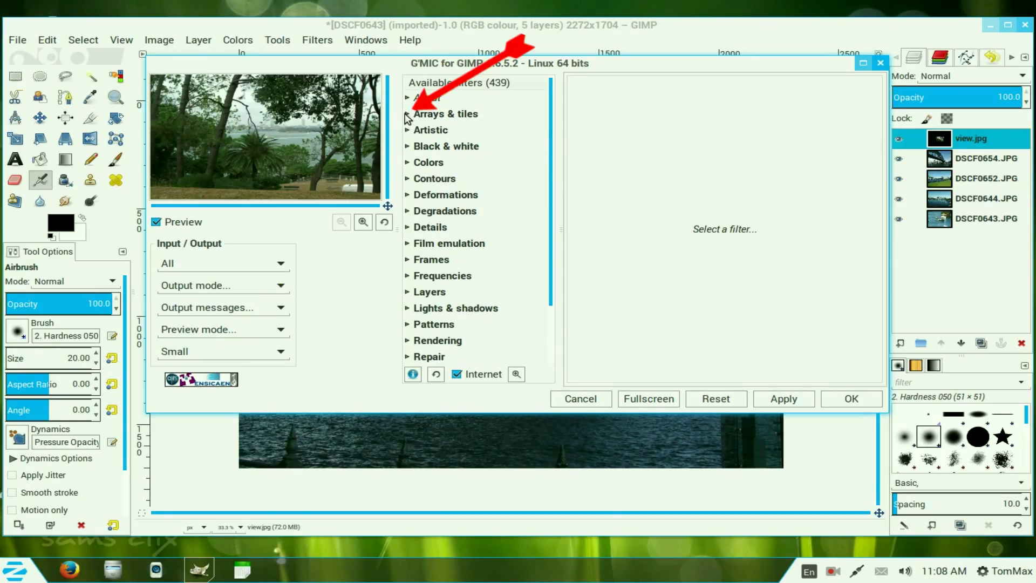
left_click(444, 113)
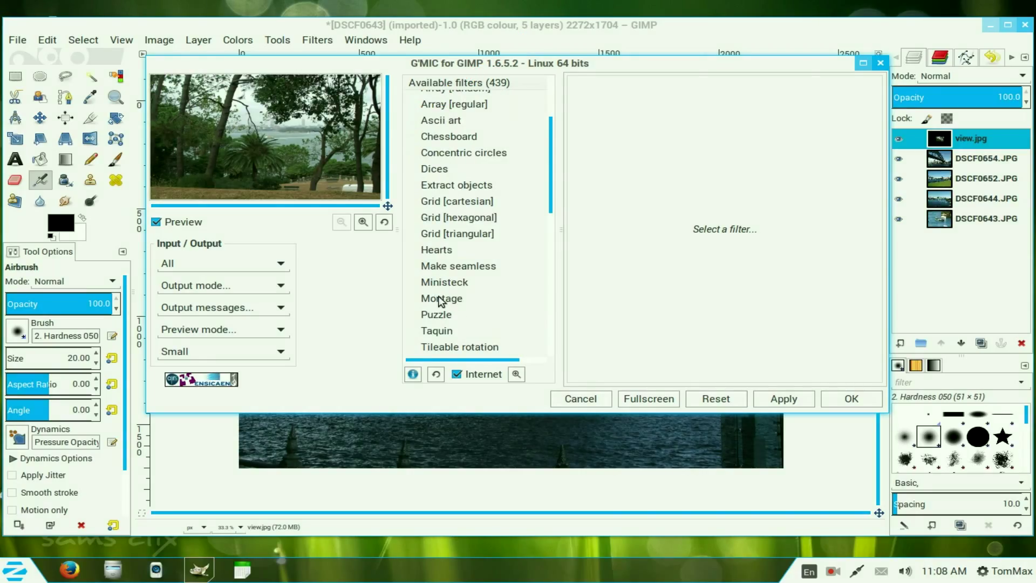
Select the Montage filter and set its montage type to Custom layout.
left_click(441, 297)
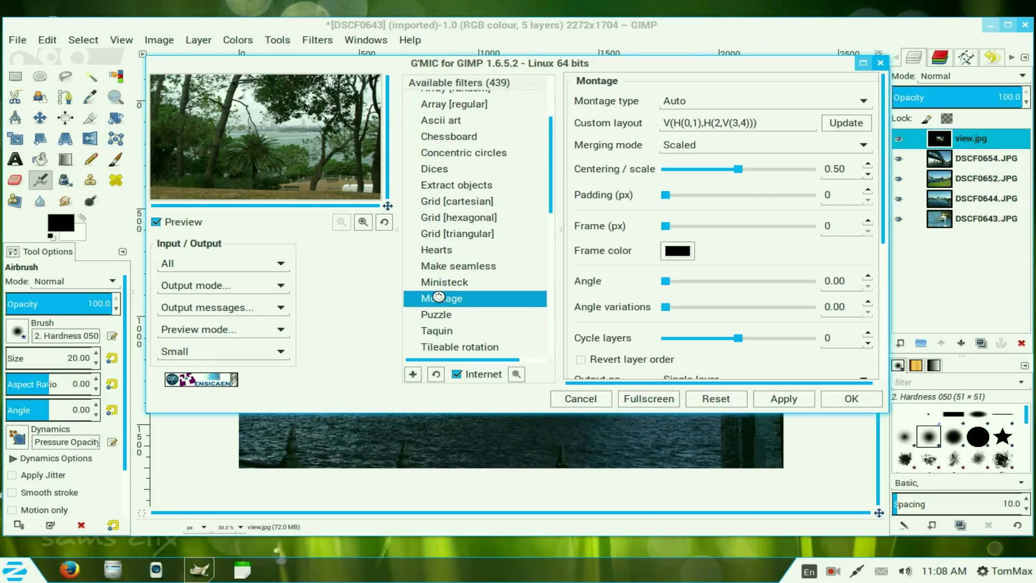
left_click(441, 298)
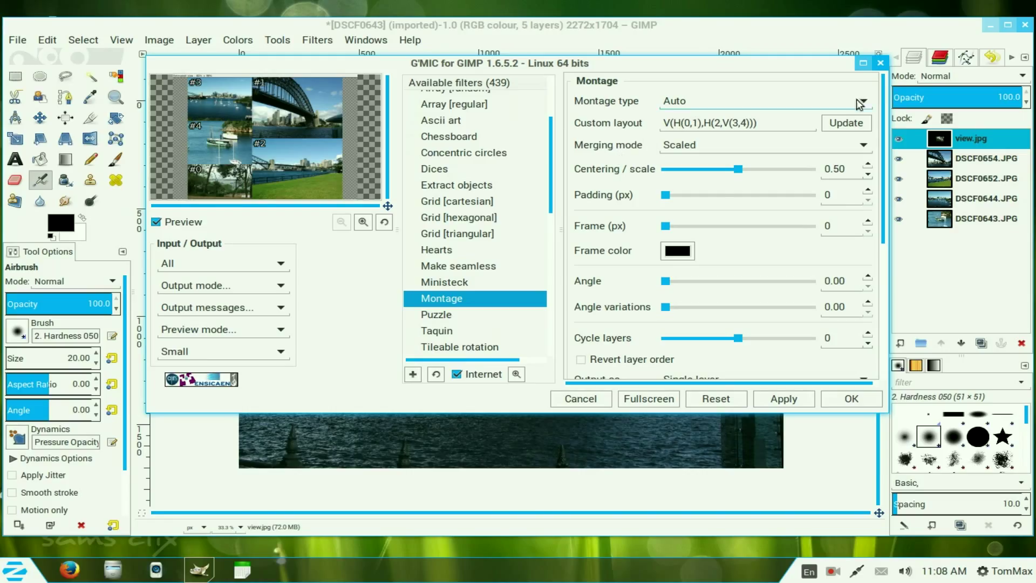
left_click(763, 100)
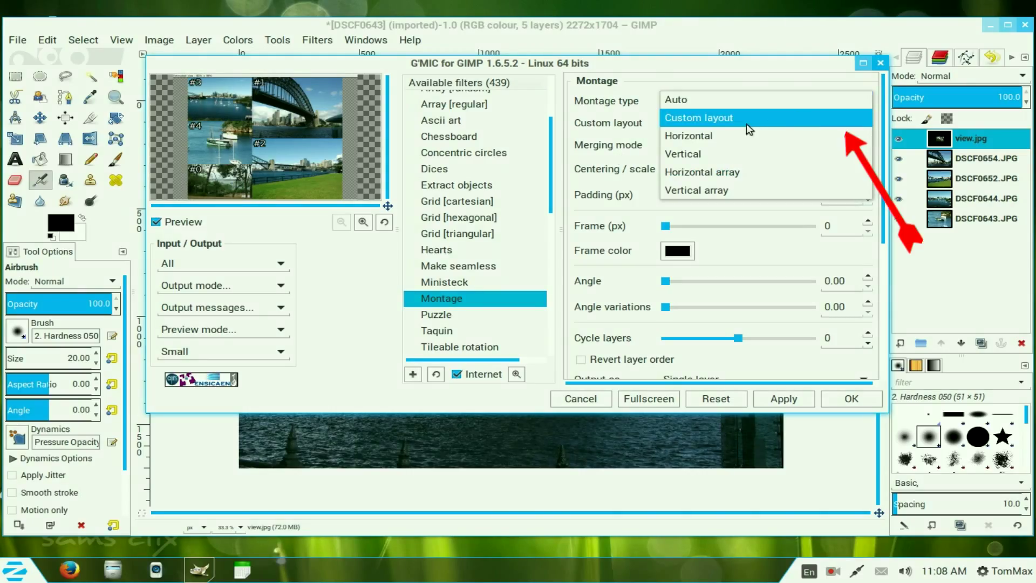
left_click(698, 117)
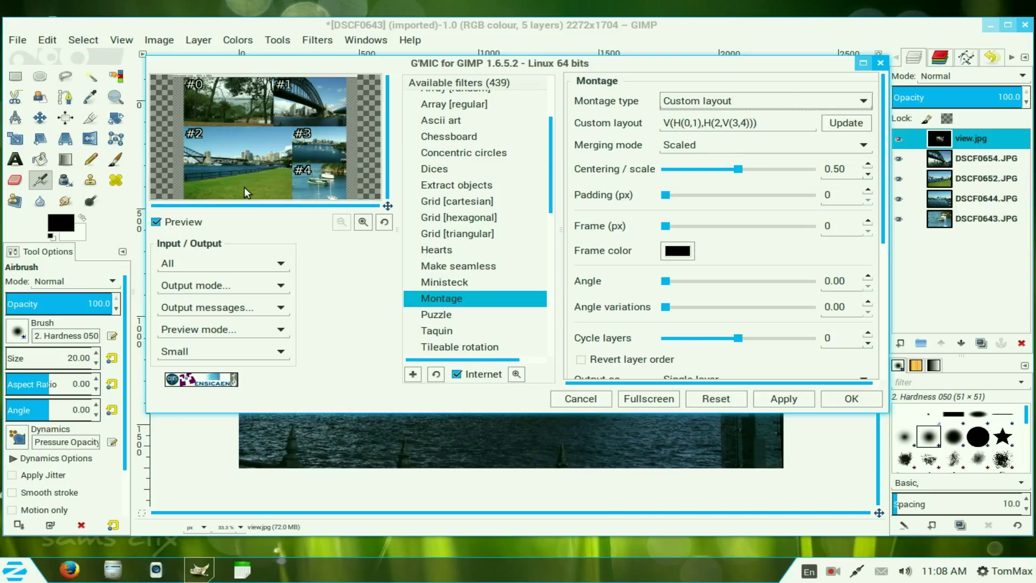
mouse_move(230, 198)
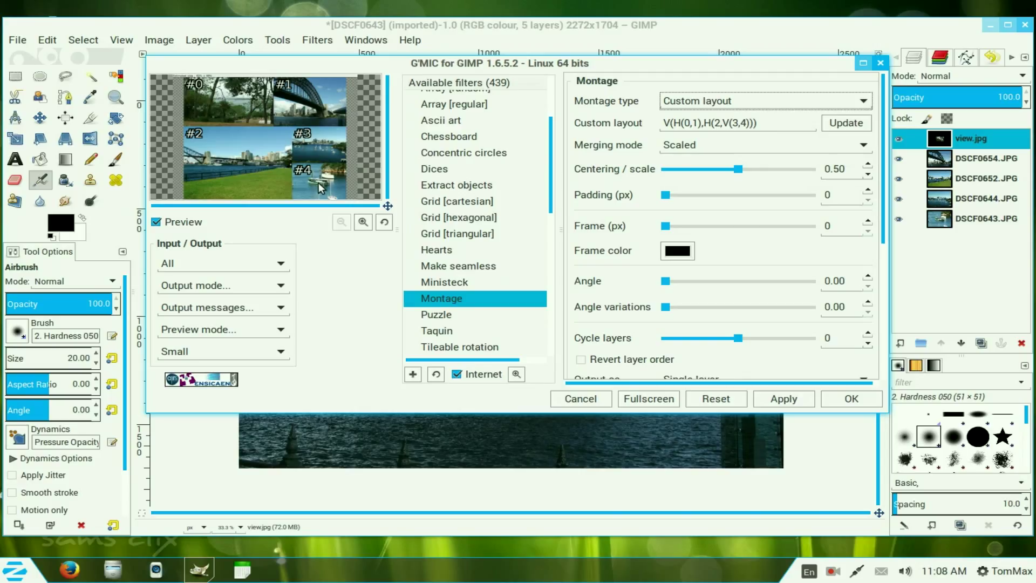
mouse_move(237, 175)
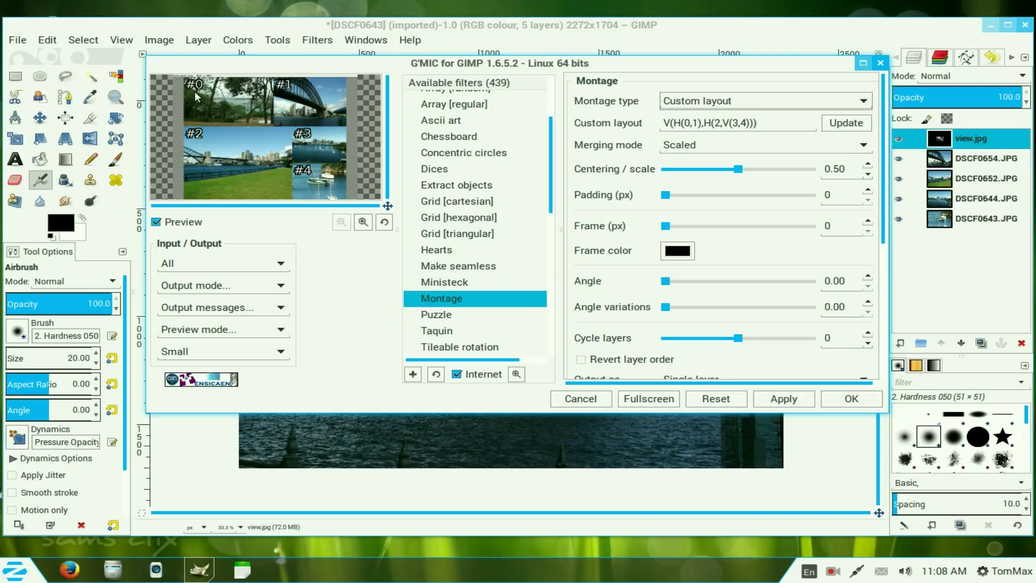
mouse_move(312, 101)
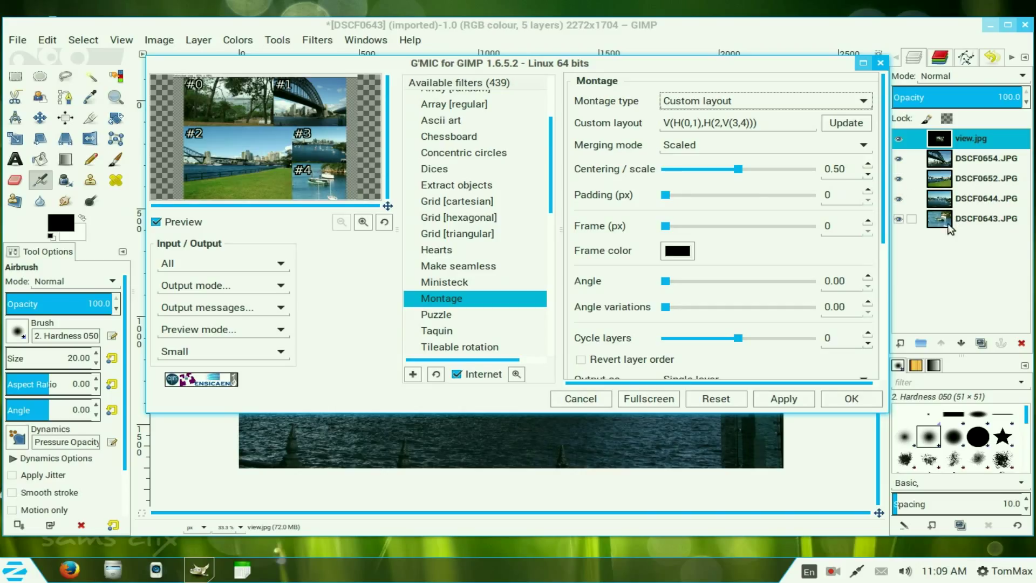
mouse_move(950, 227)
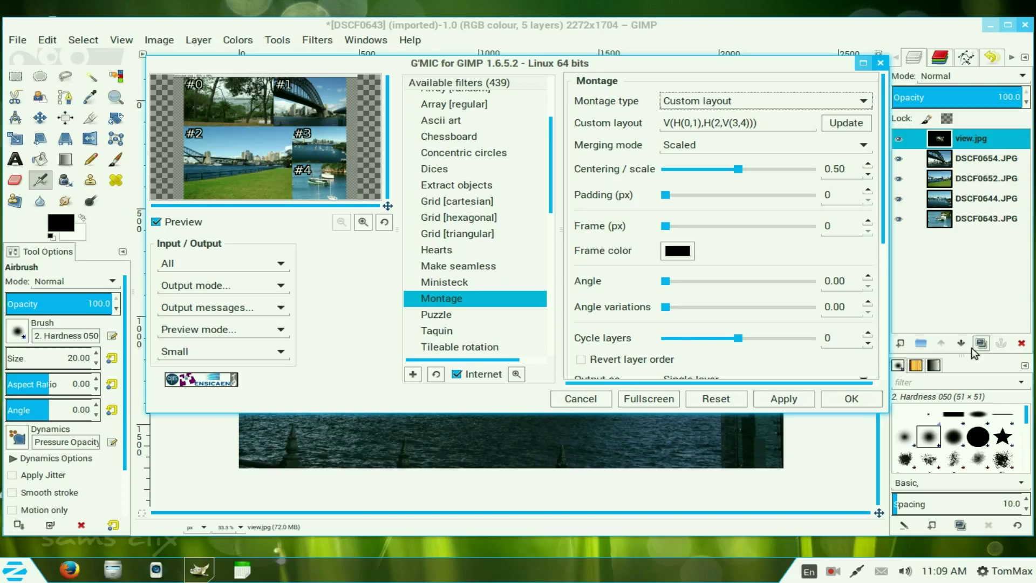
Raise the DSCF0643.JPG layer twice, placing it directly below DSCF0654.JPG.
left_click(986, 198)
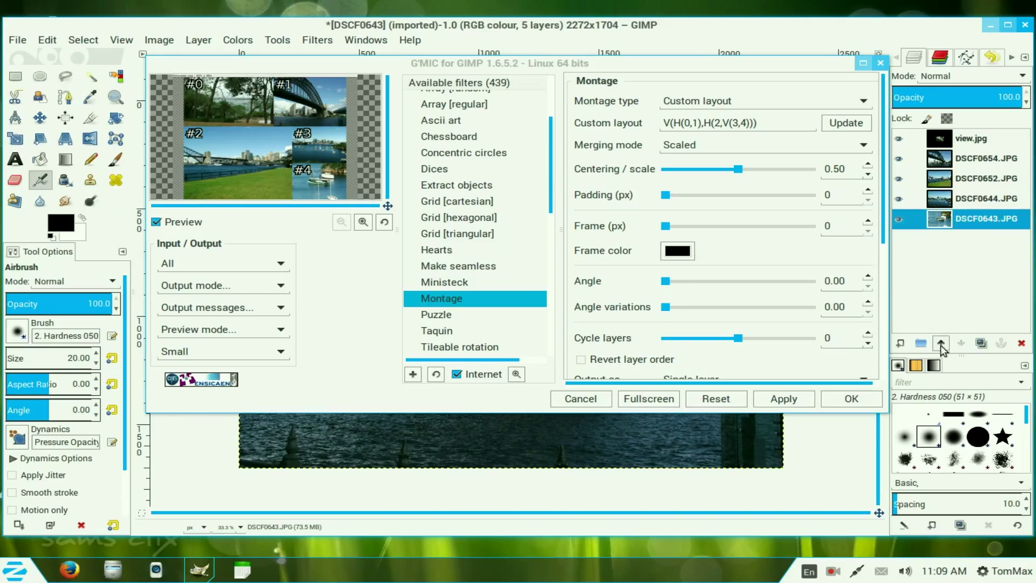
left_click(940, 344)
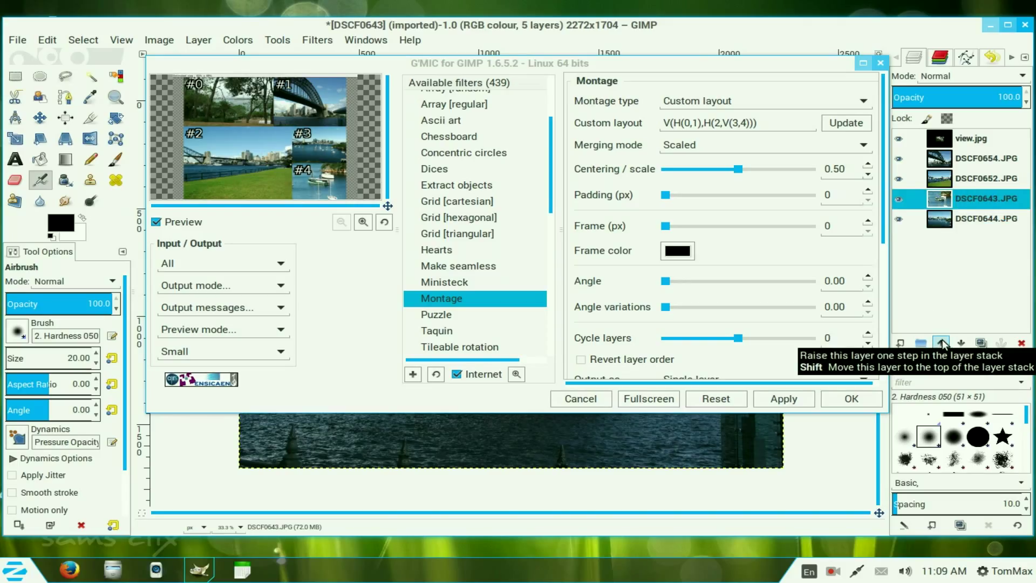
left_click(941, 342)
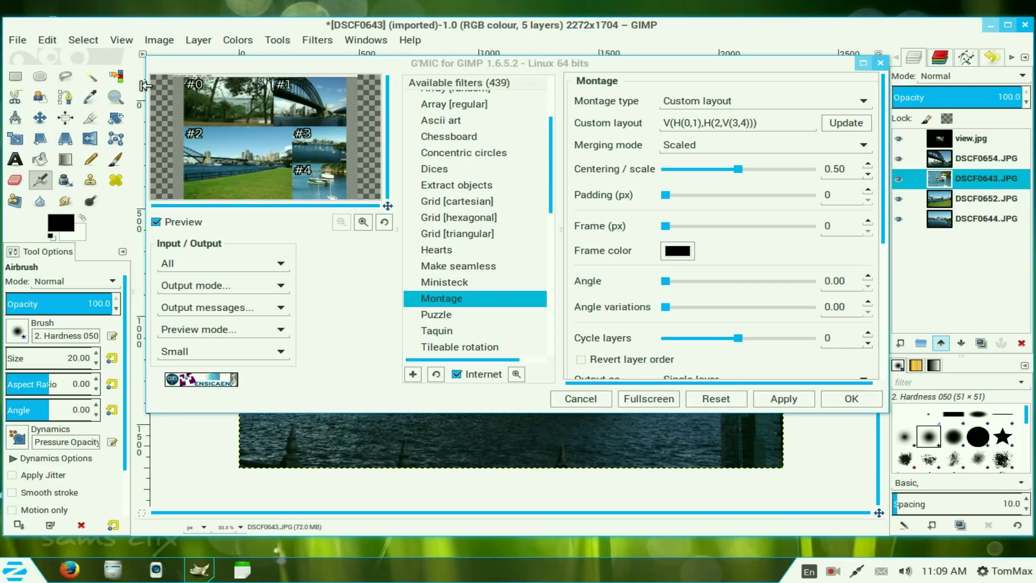
mouse_move(529, 139)
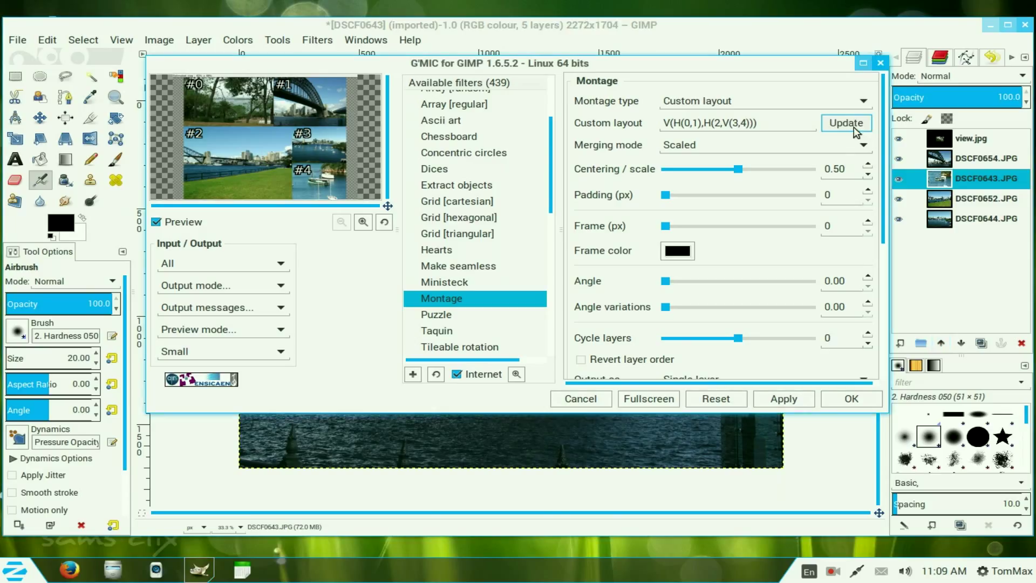
Refresh the Montage preview with the new layer order and set padding to 30 px.
left_click(845, 123)
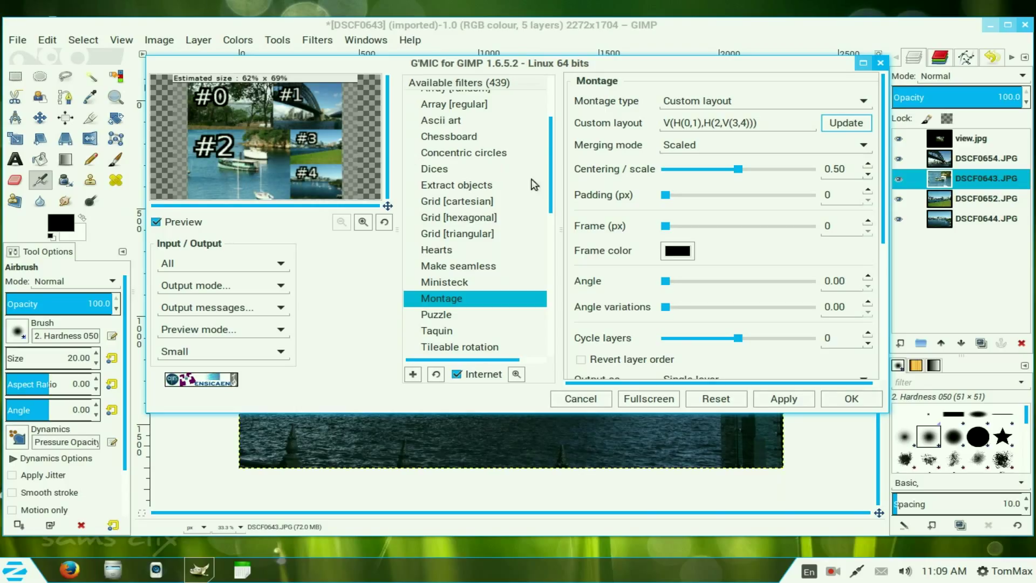
mouse_move(350, 171)
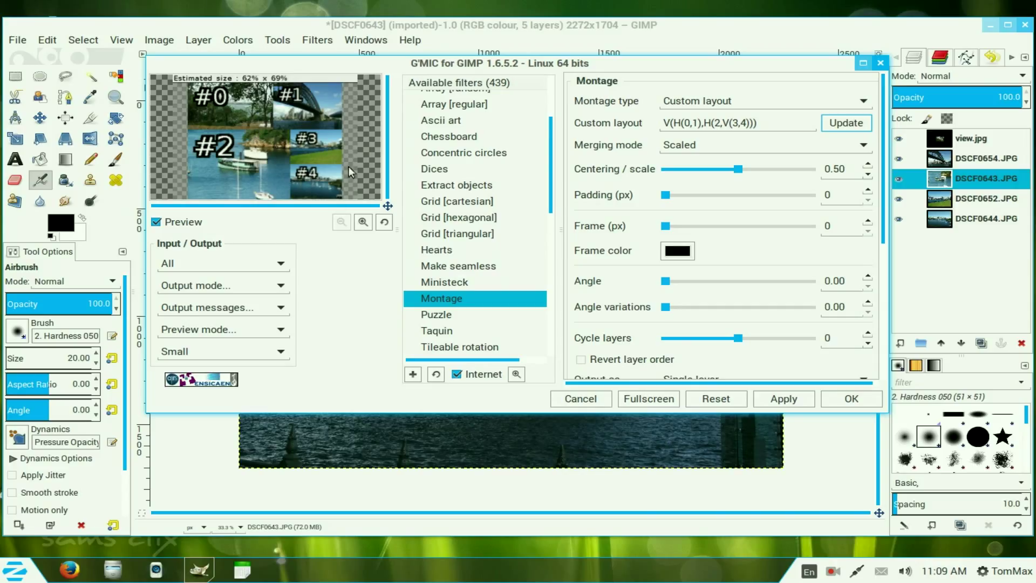
mouse_move(750, 205)
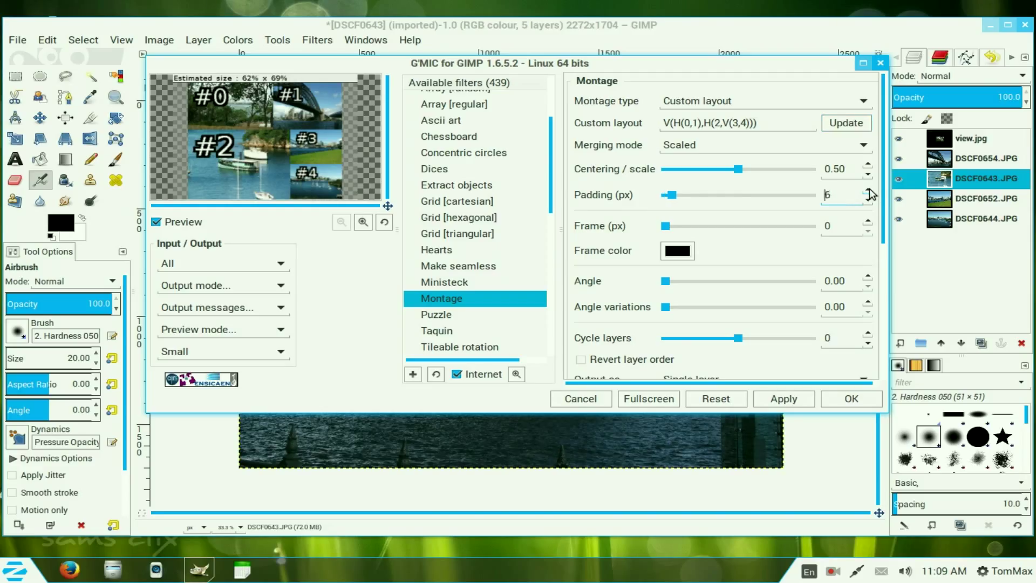
left_click_drag(673, 195, 681, 195)
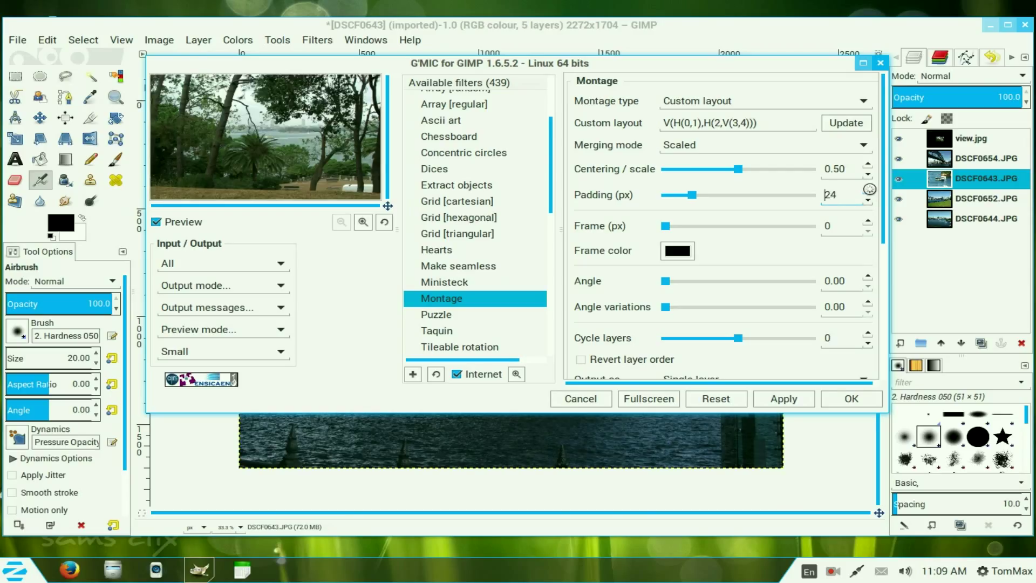
left_click_drag(691, 195, 700, 195)
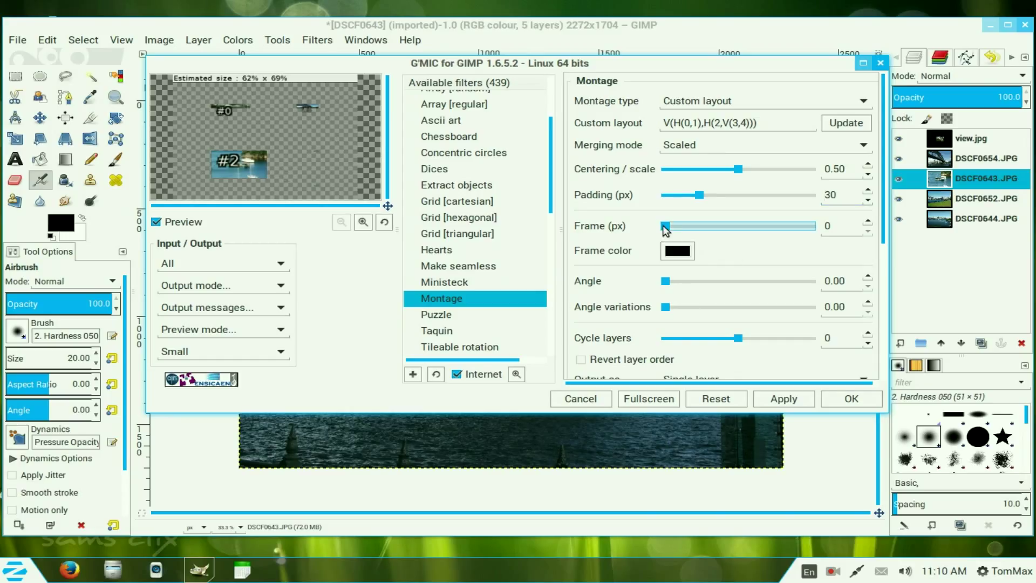
Set a 20 px black frame, apply the montage and close G'MIC.
left_click_drag(665, 226, 681, 226)
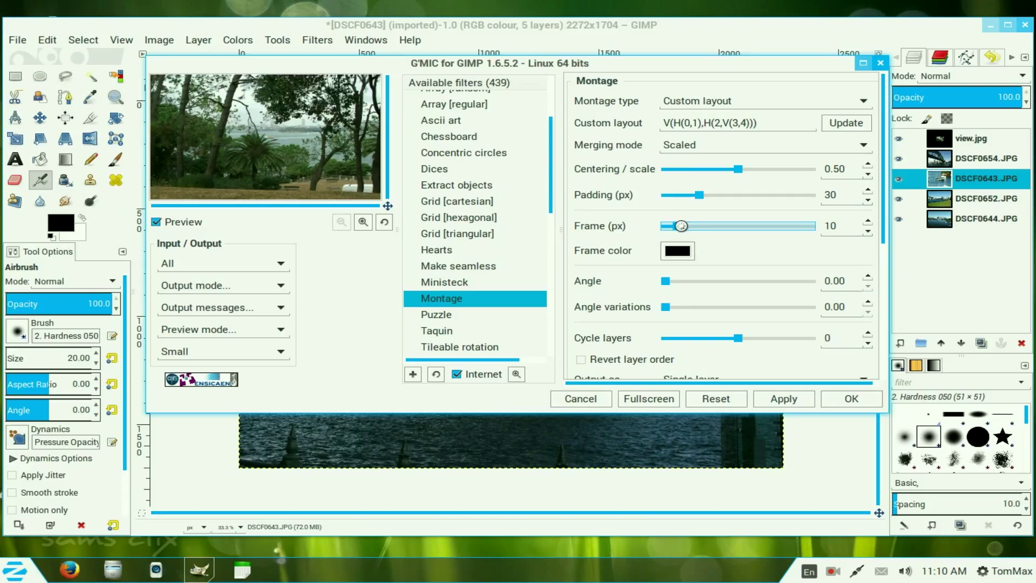
left_click_drag(681, 226, 684, 226)
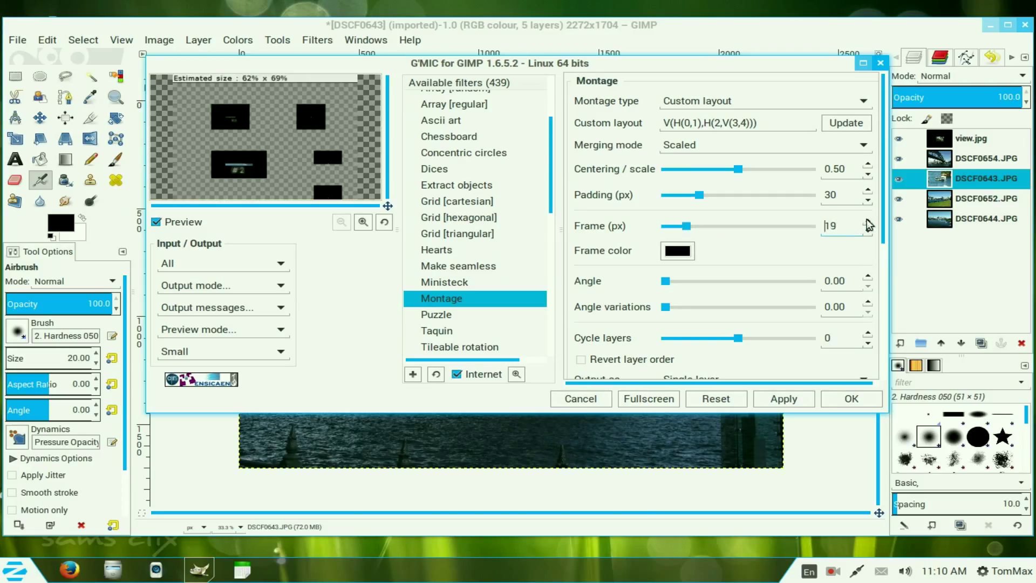
left_click(868, 221)
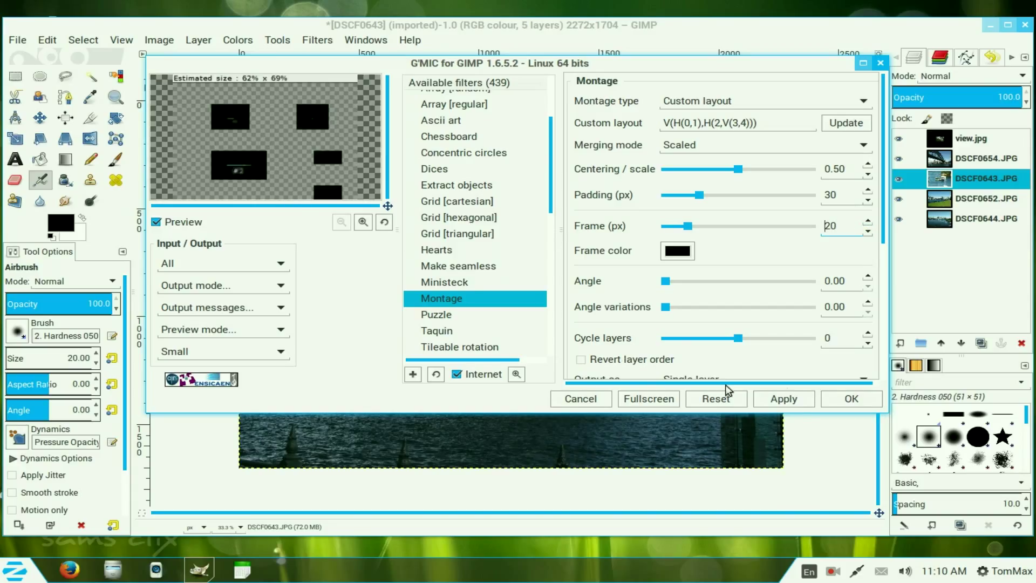
left_click(783, 398)
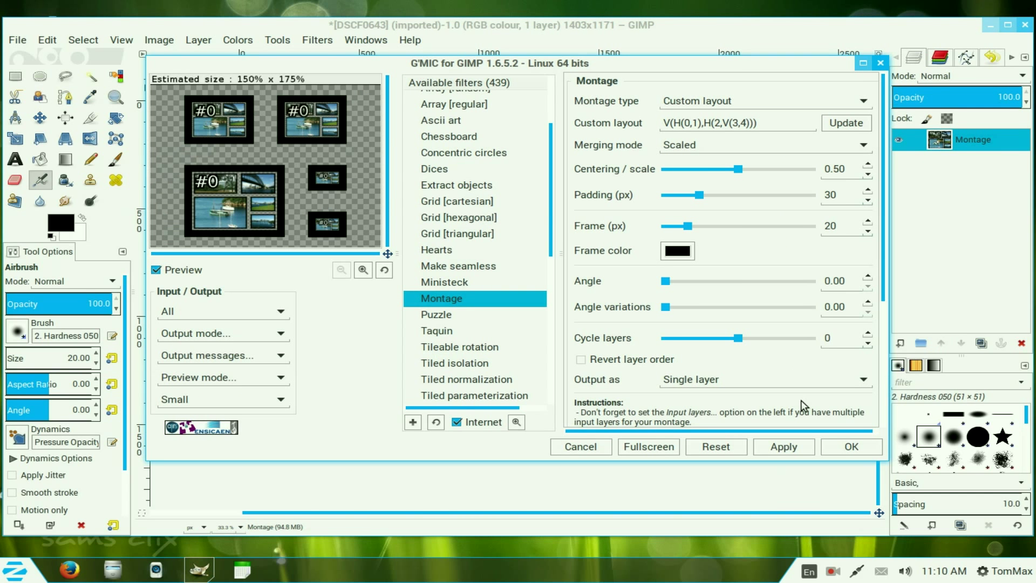
left_click(851, 446)
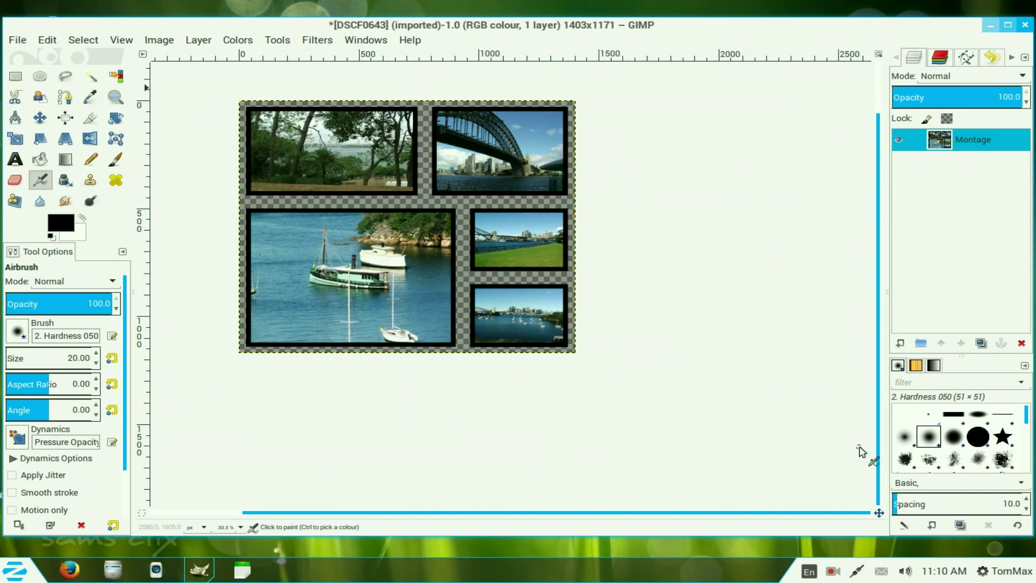
mouse_move(400, 193)
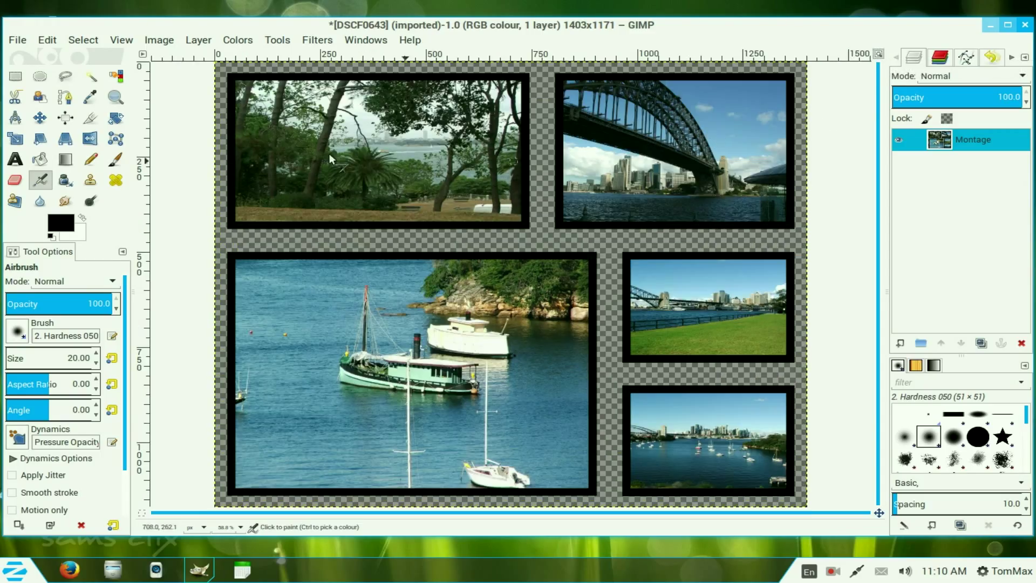
mouse_move(264, 71)
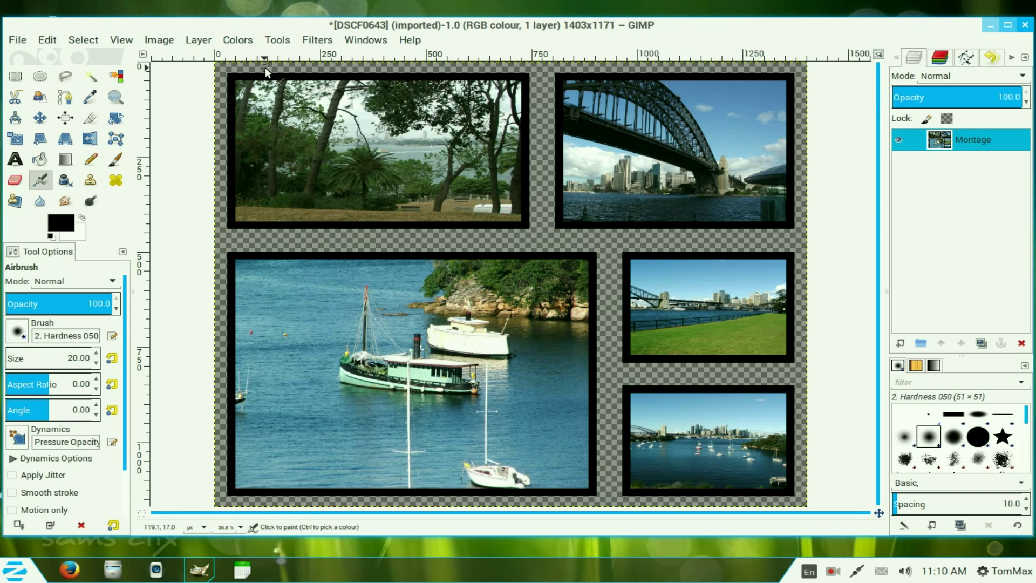
mouse_move(515, 262)
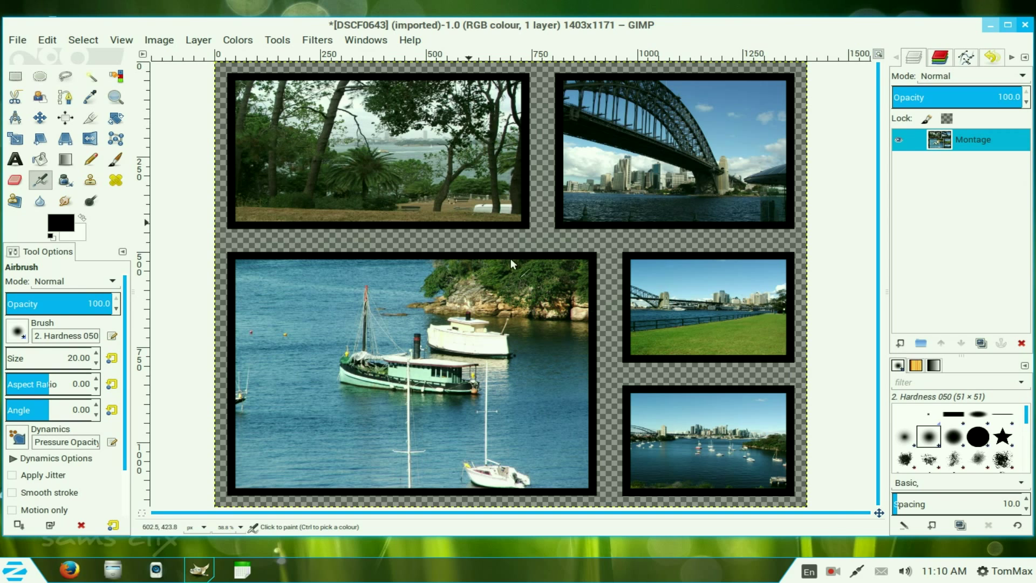
mouse_move(608, 377)
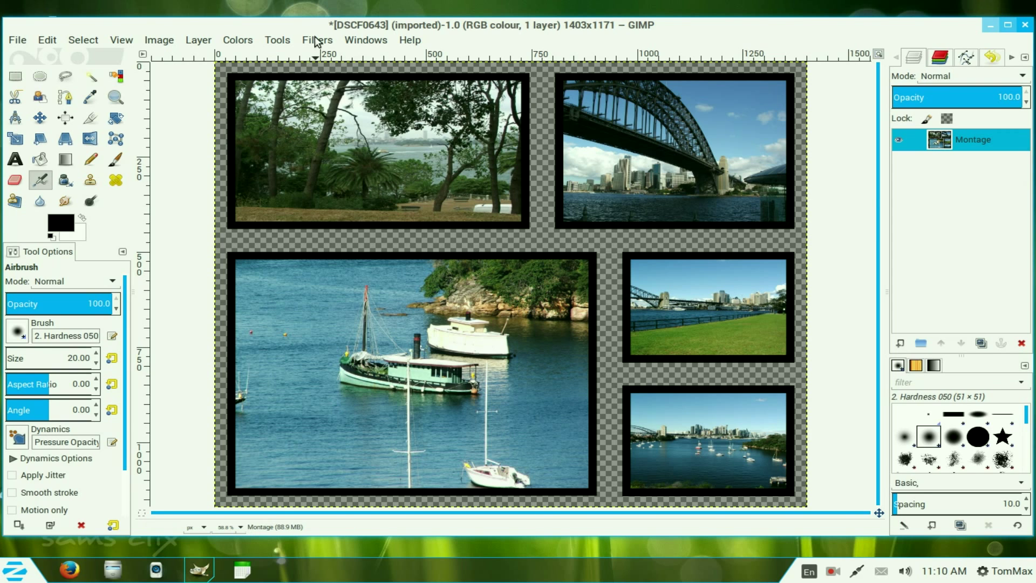
Apply G'MIC's Drop shadow 3d filter from the Lights & shadows category.
left_click(317, 40)
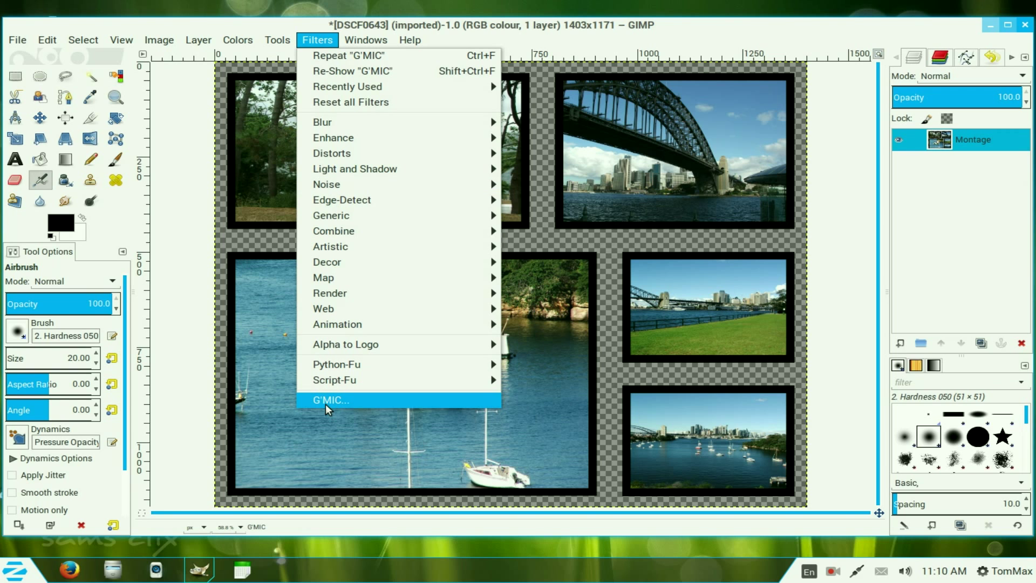
left_click(329, 399)
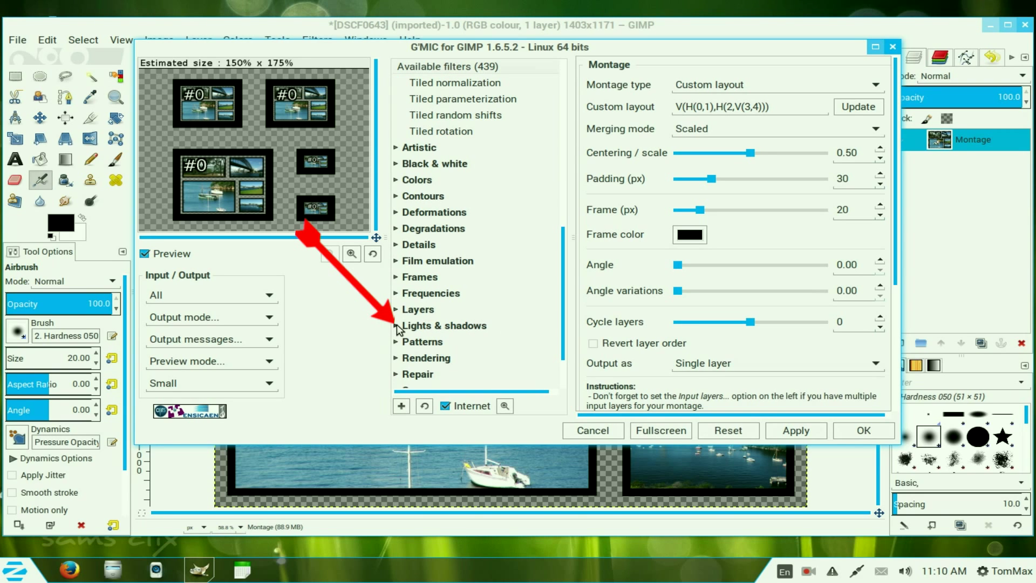
left_click(444, 325)
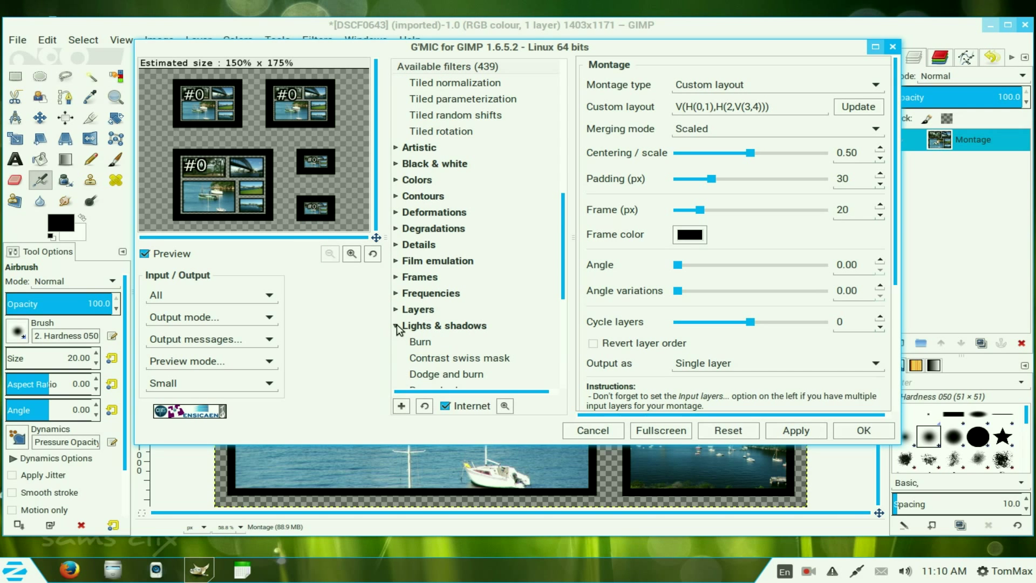
scroll("down", 3)
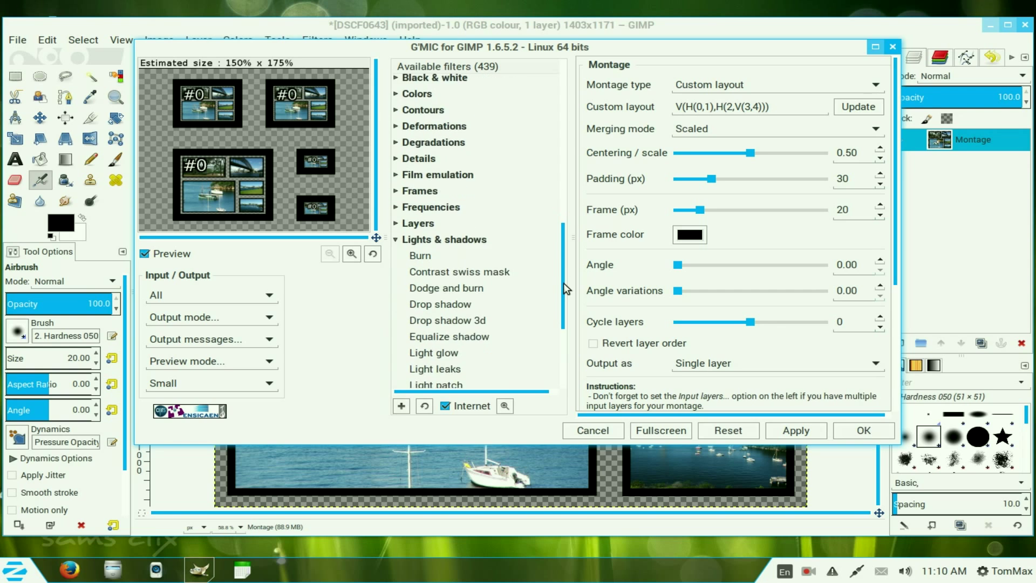
scroll("down", 3)
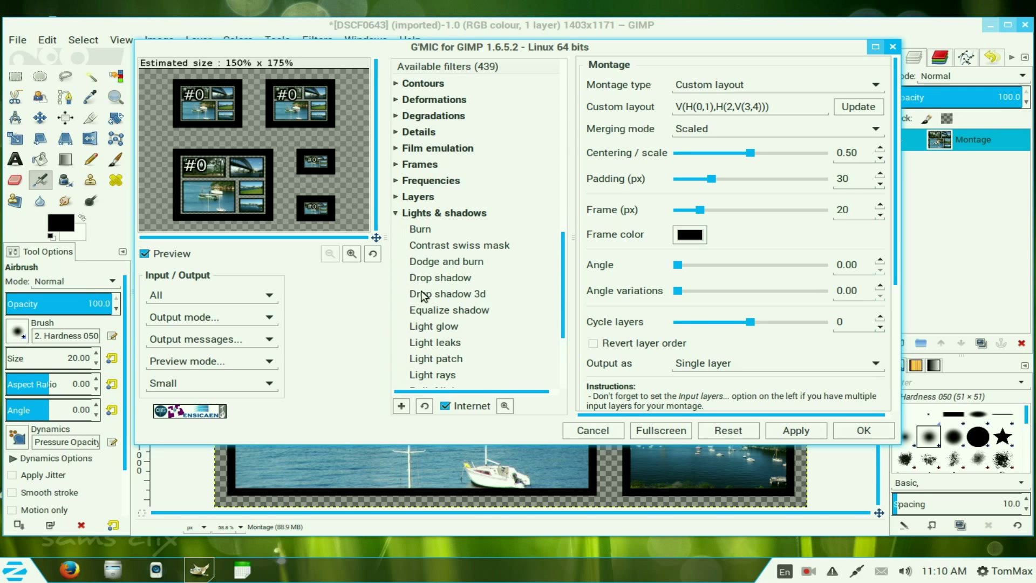
left_click(447, 294)
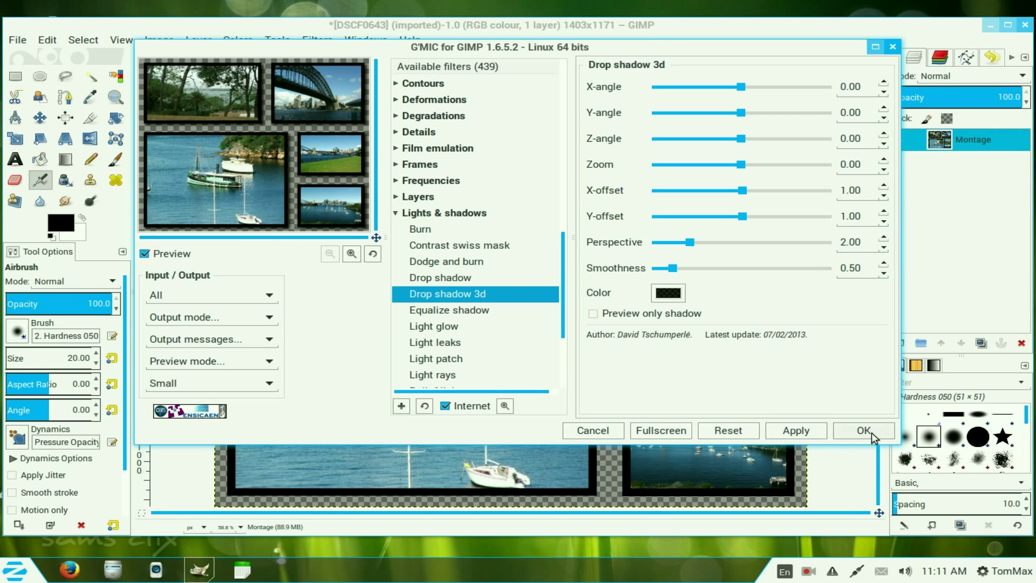
left_click(863, 430)
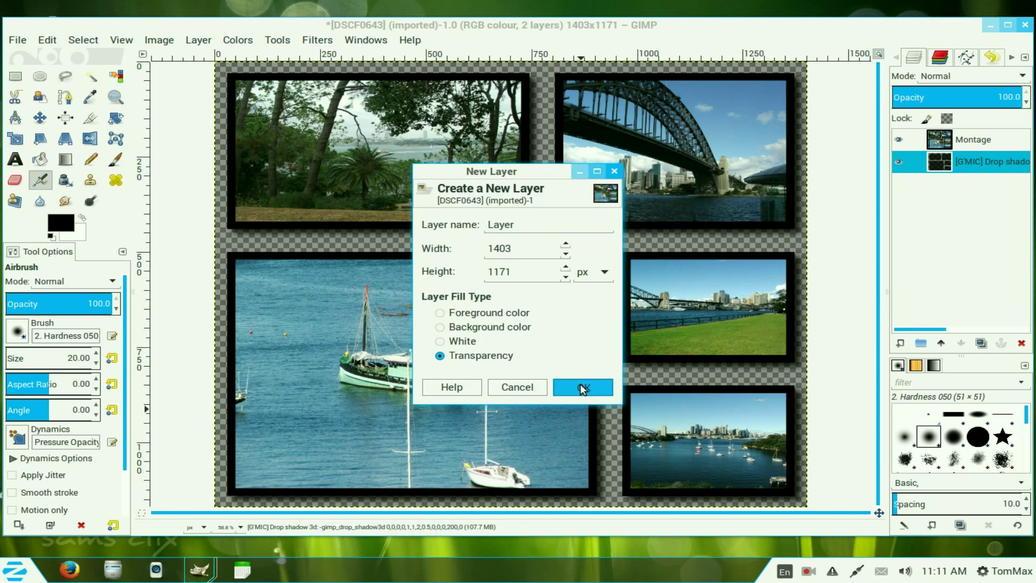
Add a full-size white background layer beneath the montage and flatten the image.
left_click(582, 386)
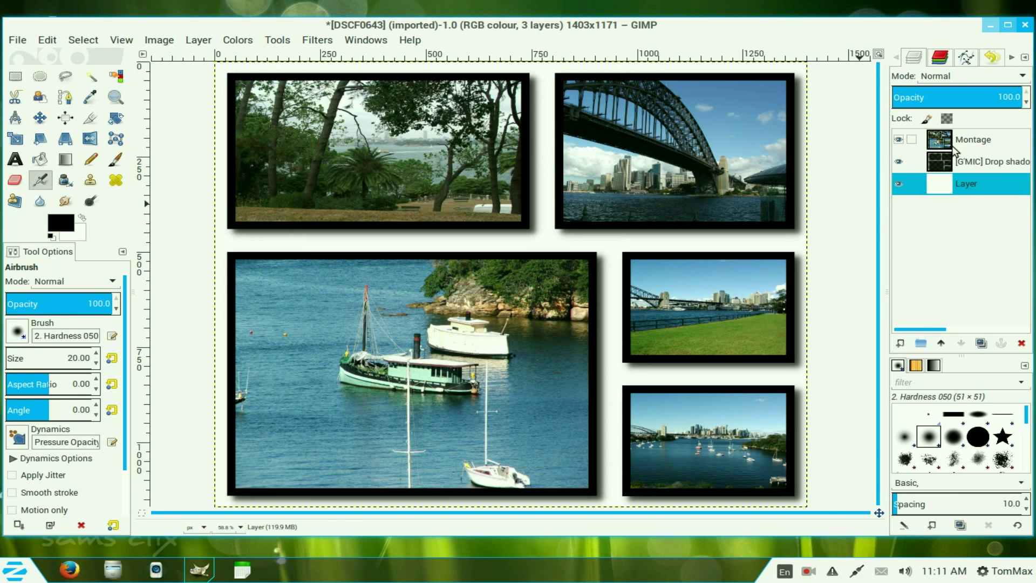
right_click(972, 139)
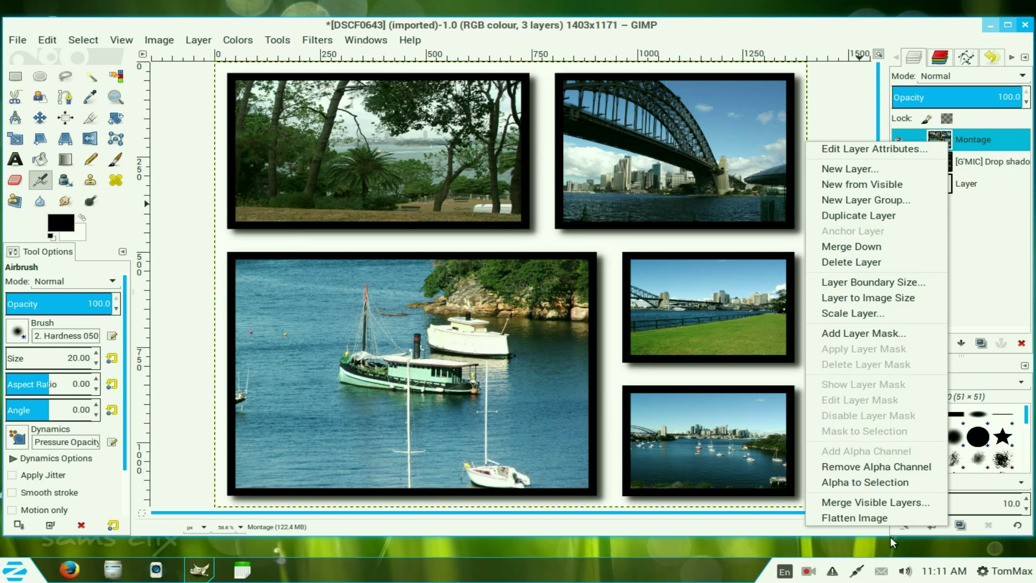
left_click(854, 517)
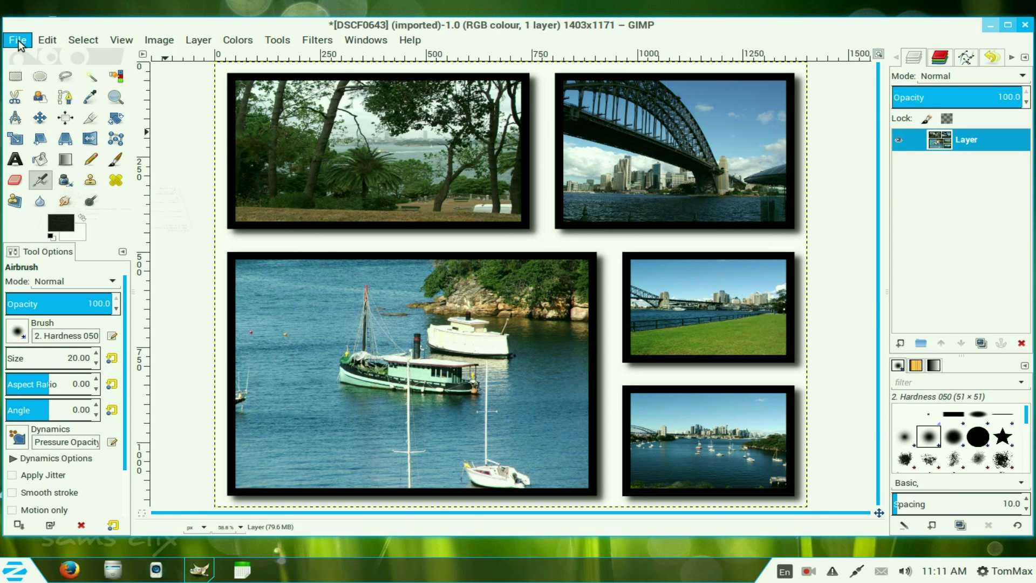
left_click(17, 39)
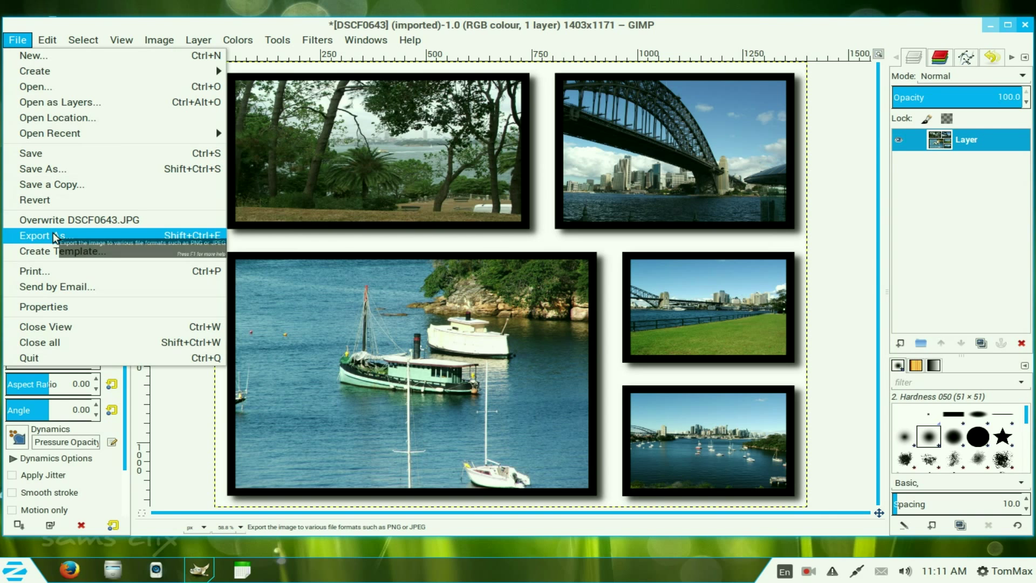
Export the image to the Desktop as montage.JPG, confirming the JPEG options.
left_click(34, 235)
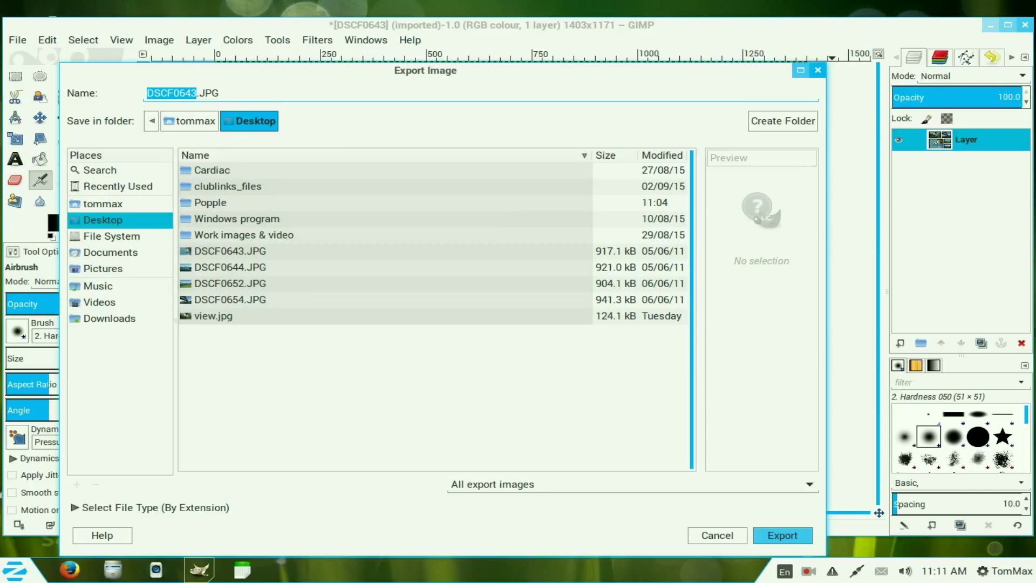
type("montag.JPG")
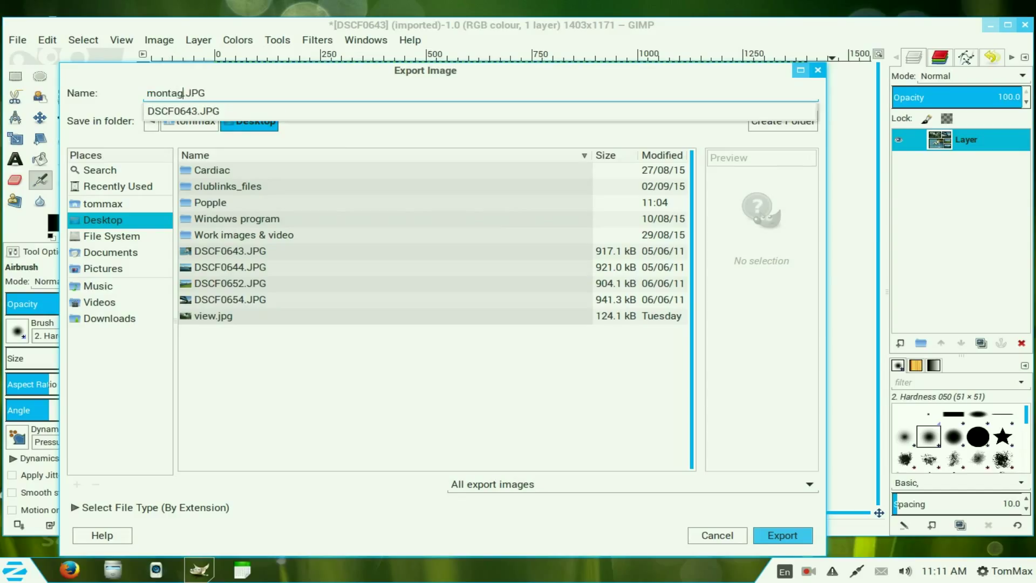
left_click(782, 535)
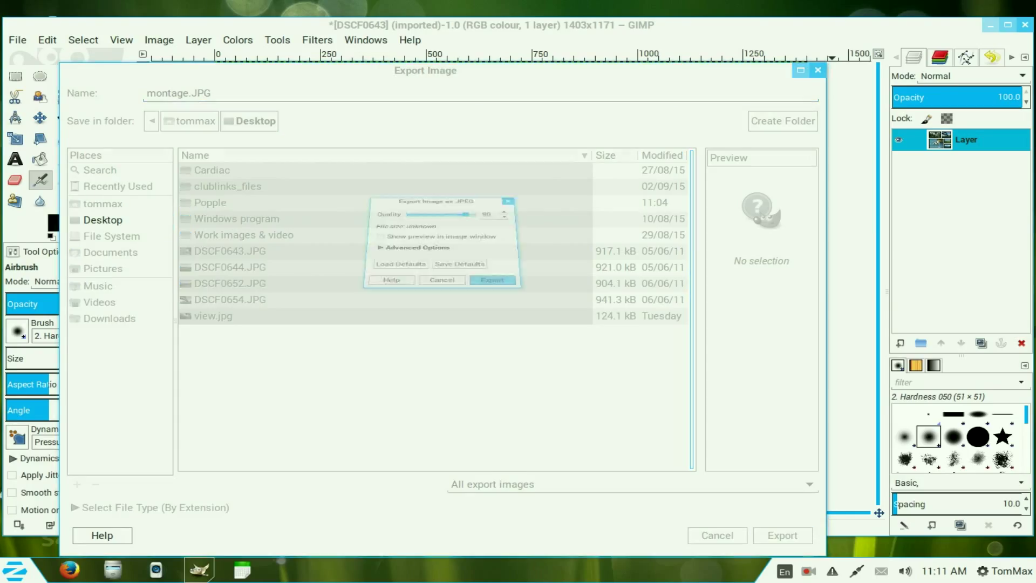
left_click(493, 280)
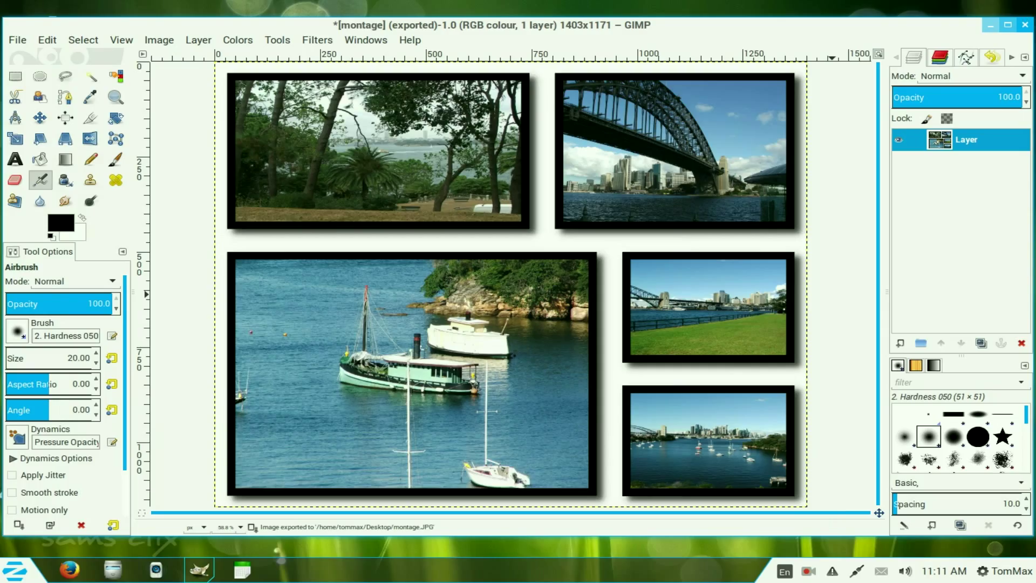
mouse_move(818, 123)
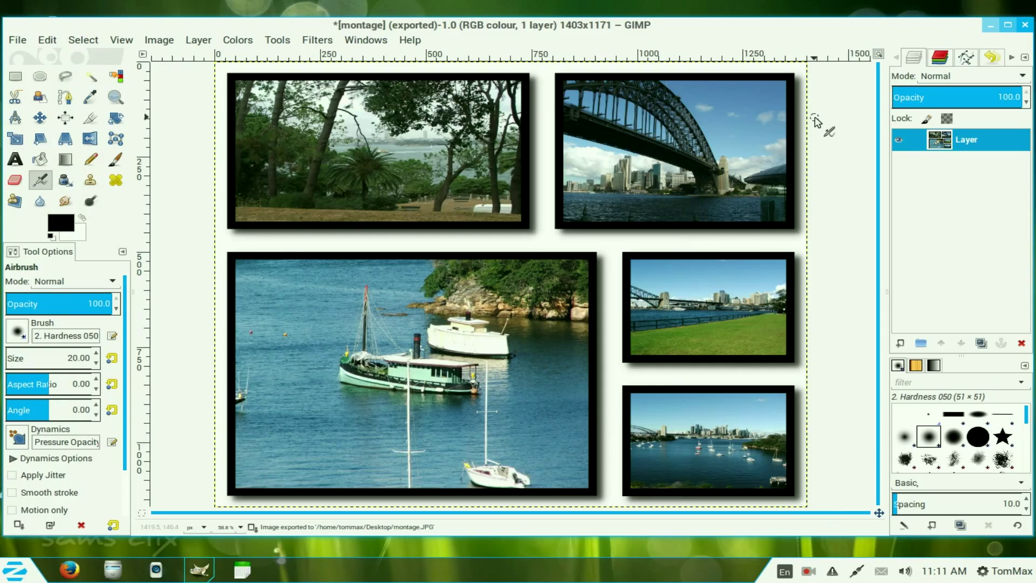